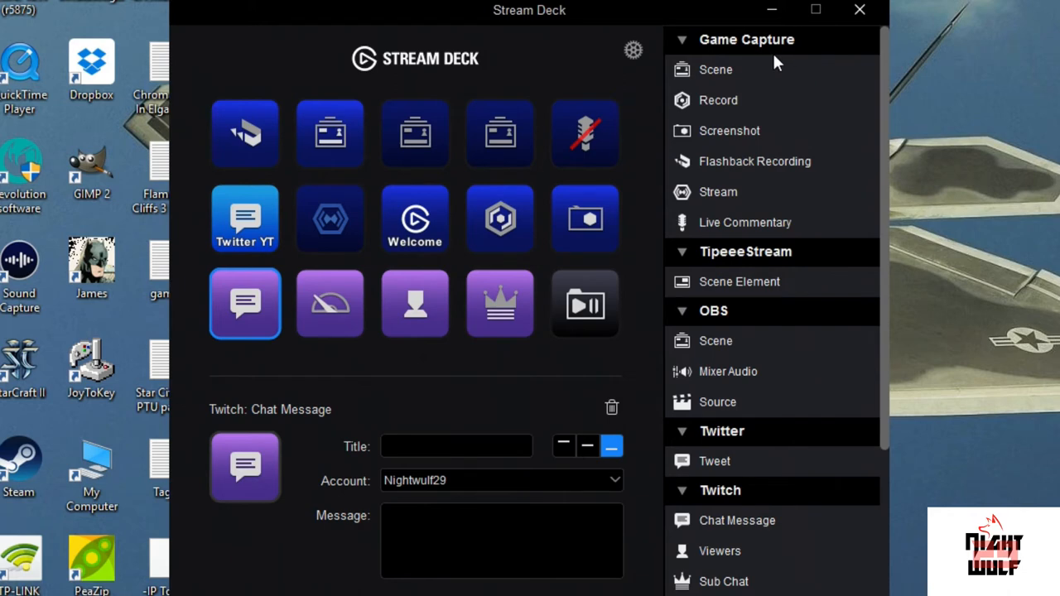
mouse_move(888, 62)
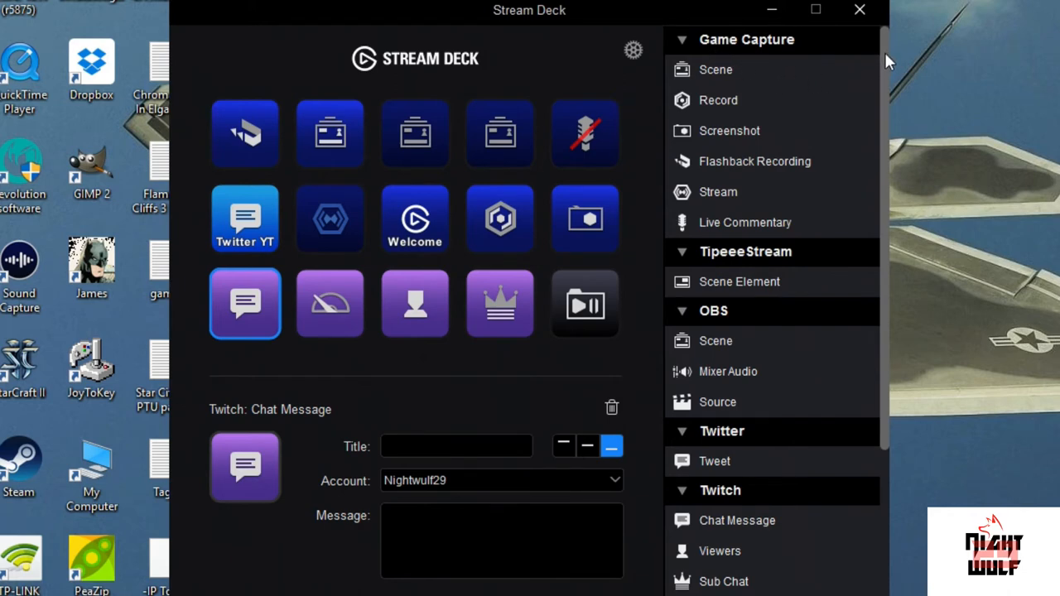
- Replace the key's chat action with a Tweet and title it 'Twitter TW'
scroll(down, 3)
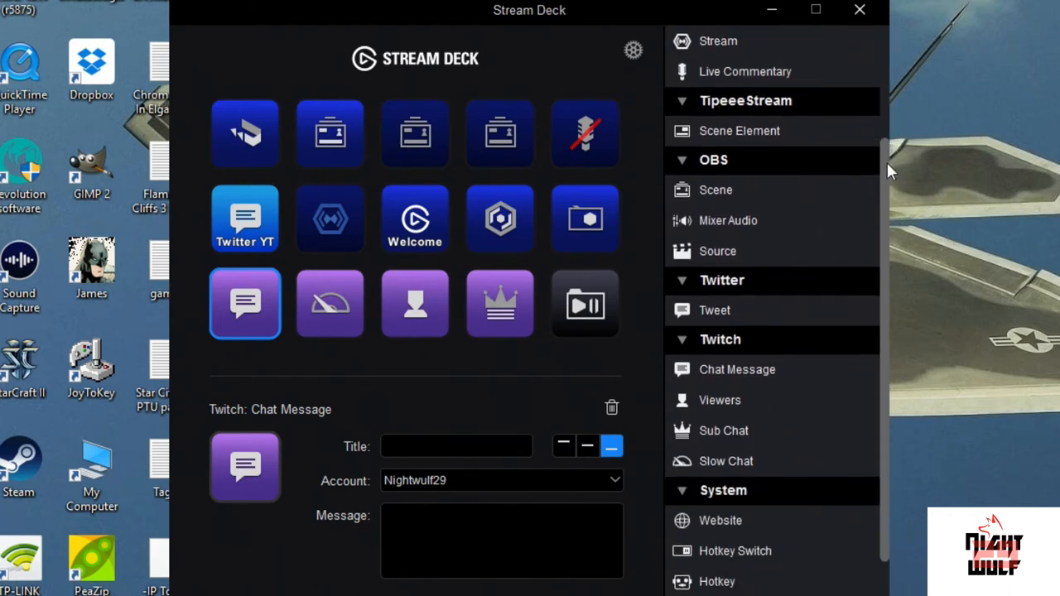
scroll(down, 3)
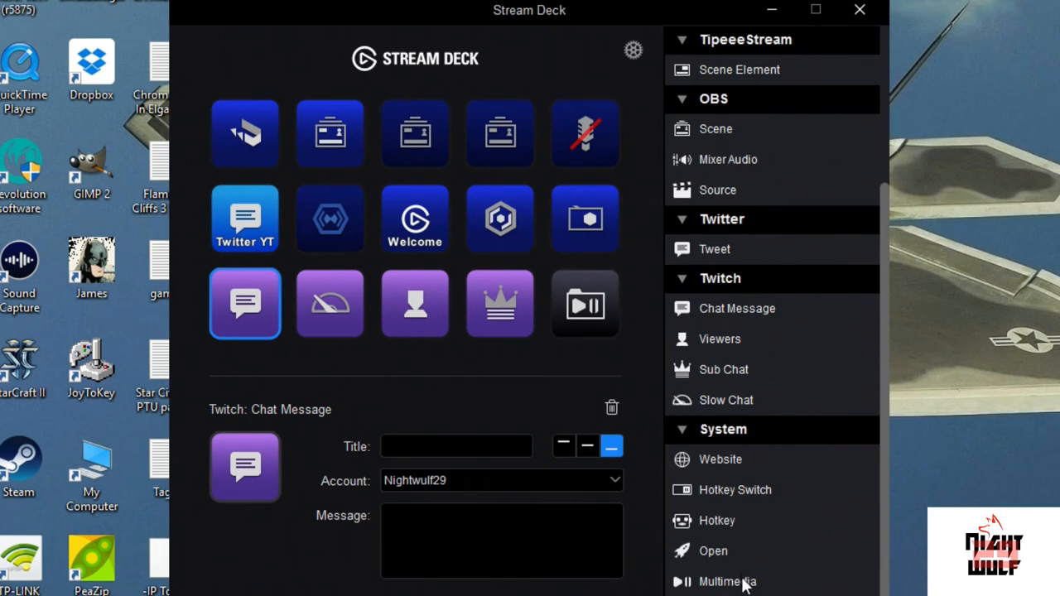
mouse_move(903, 323)
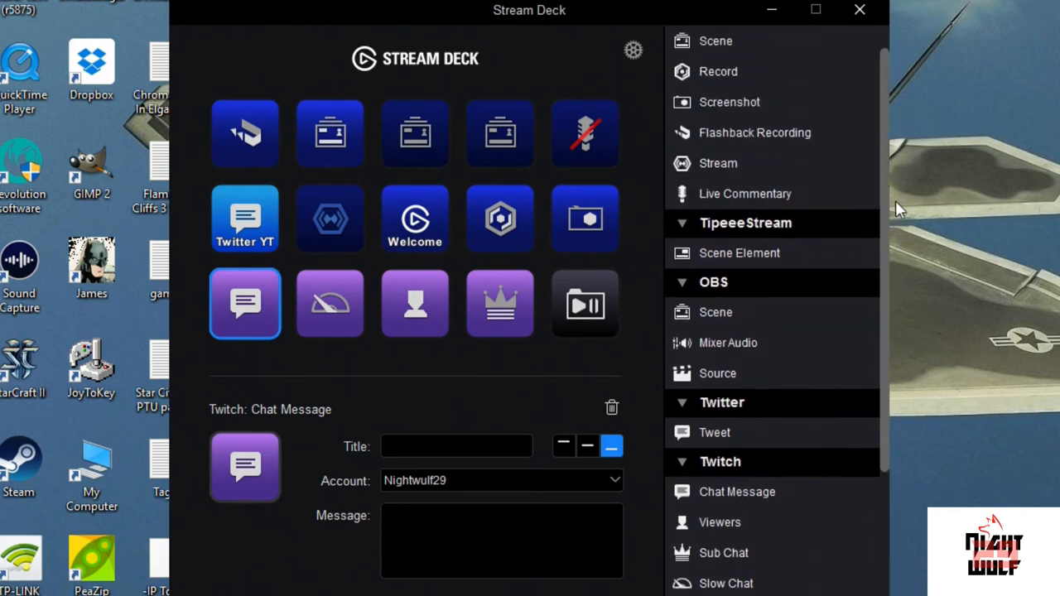
mouse_move(738, 441)
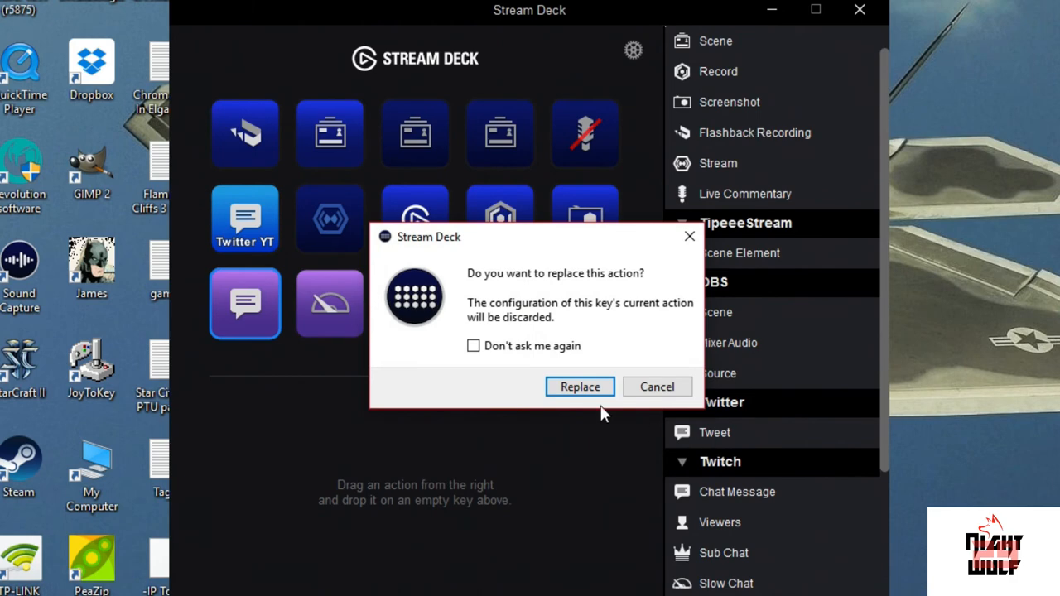
click(580, 387)
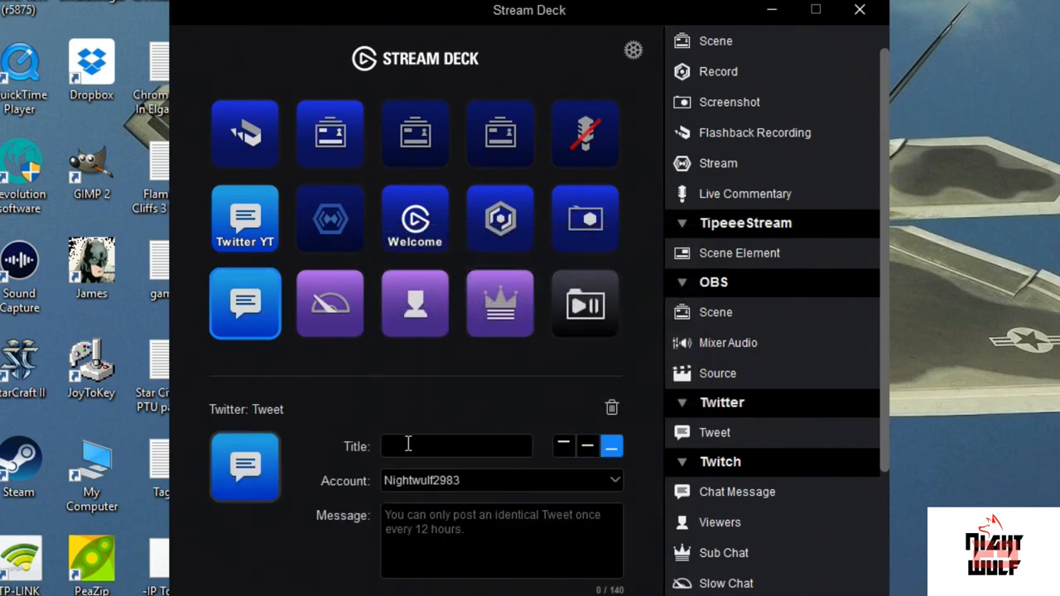
text(Twitter TW)
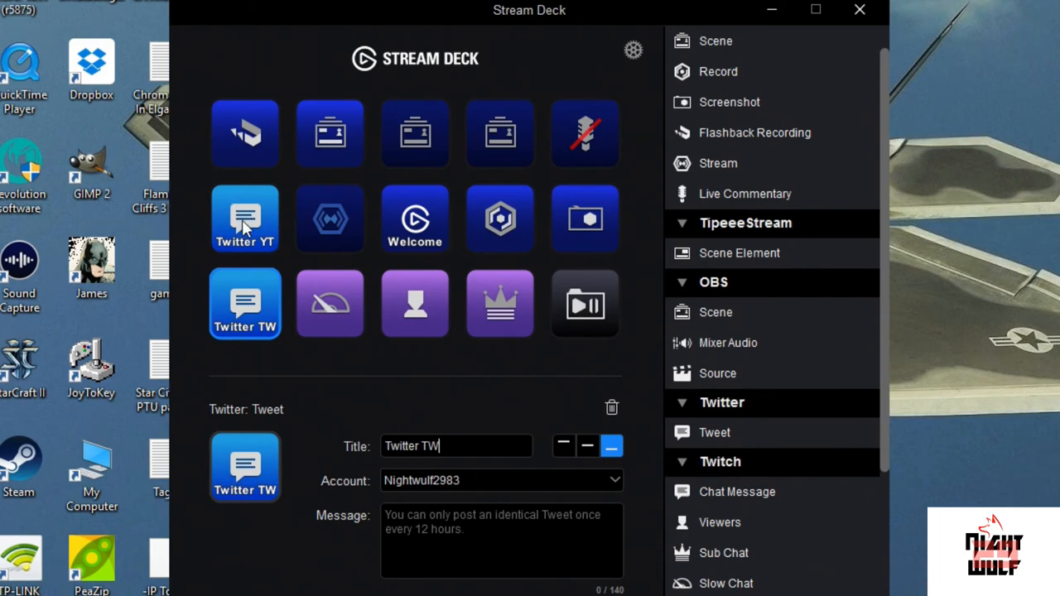
click(244, 217)
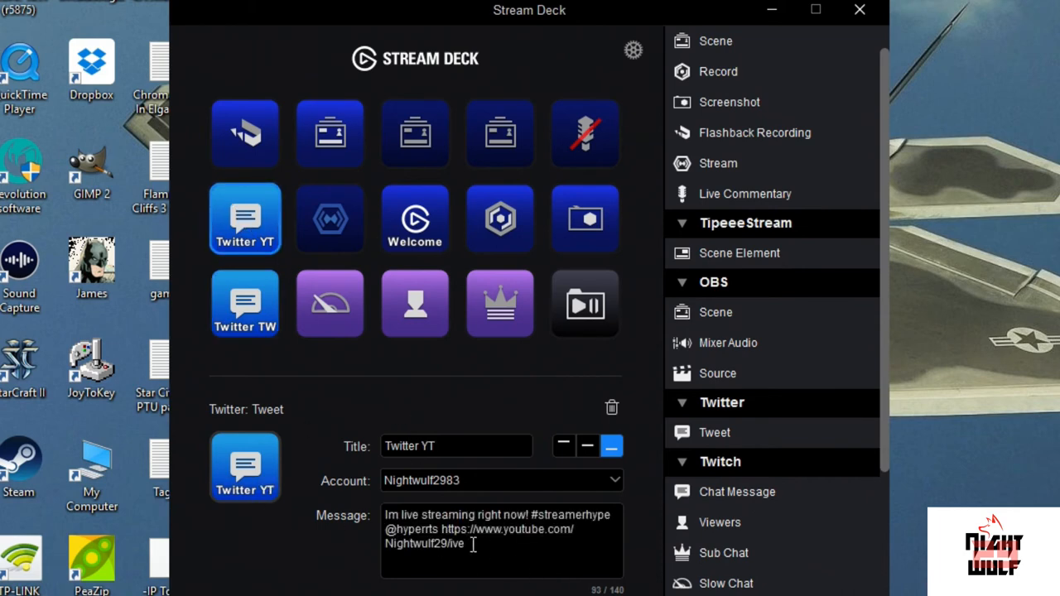
click(245, 303)
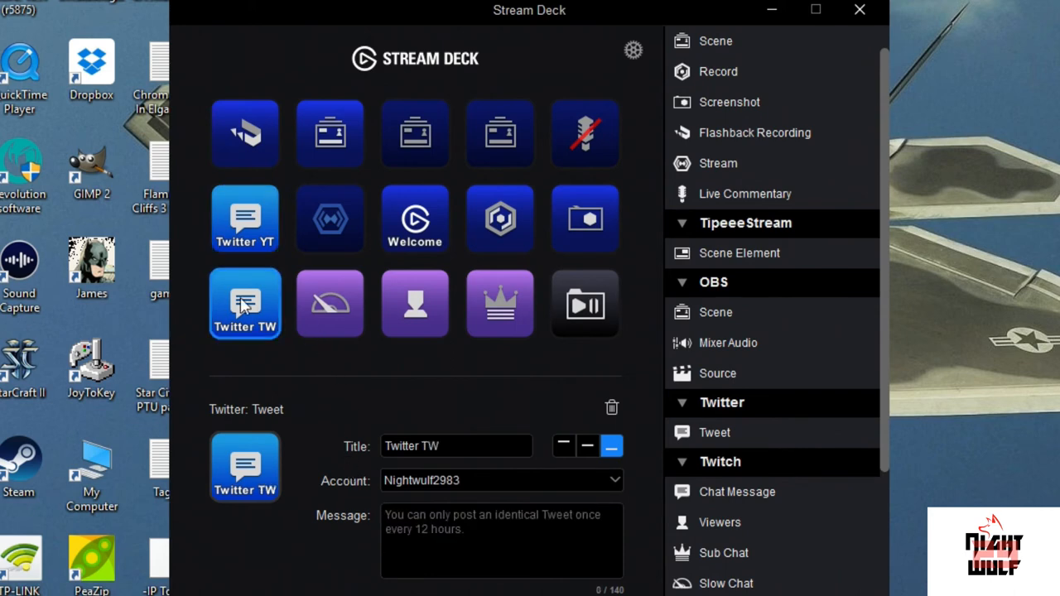
text(Im live streaming right now! #streamerhype @hyperrts https://www.youtube.com/Nightwulf29/ive)
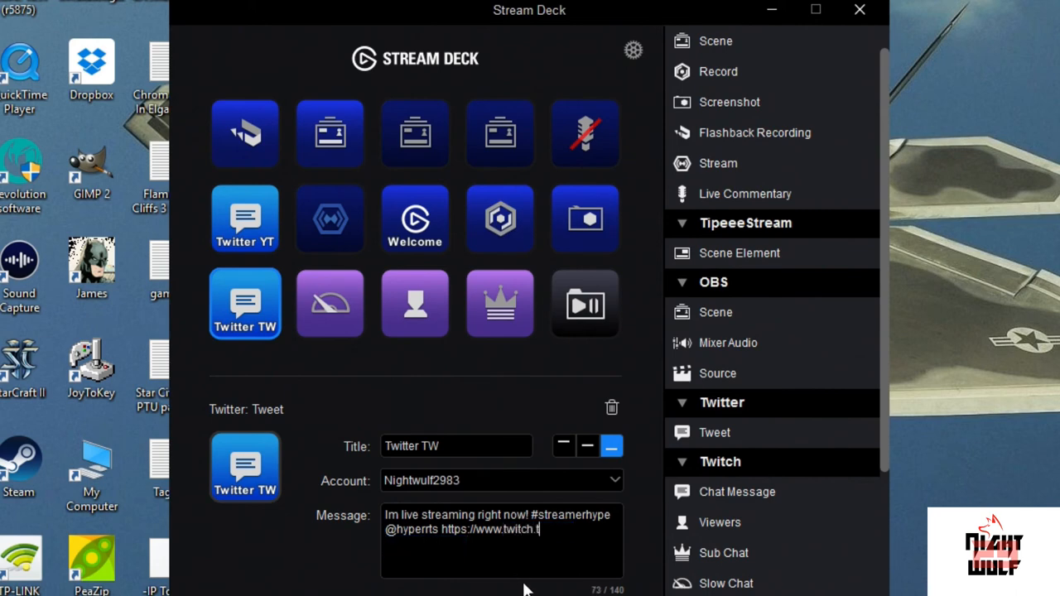
text(Nightwu)
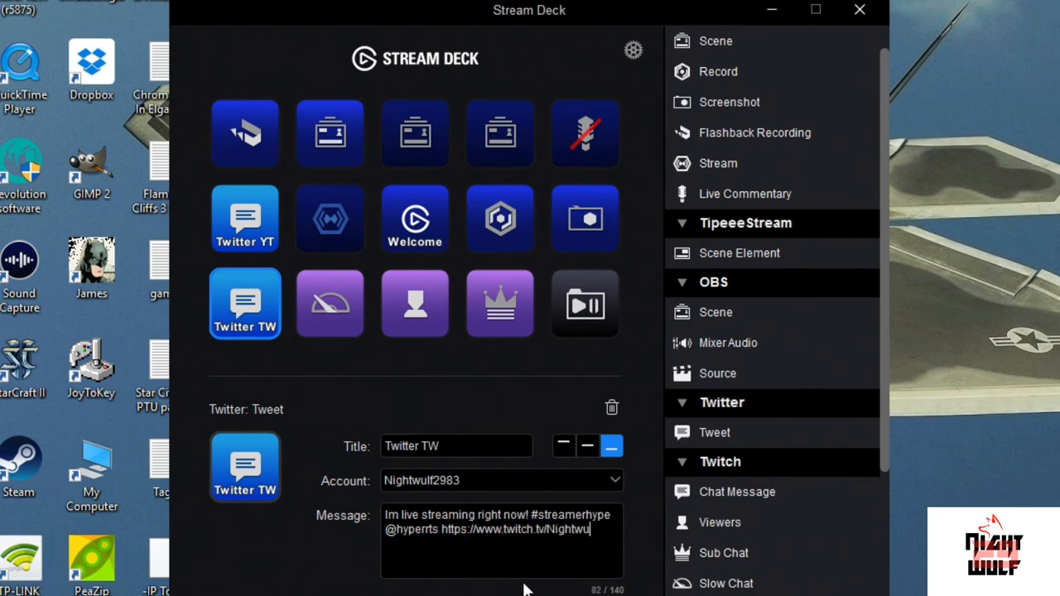